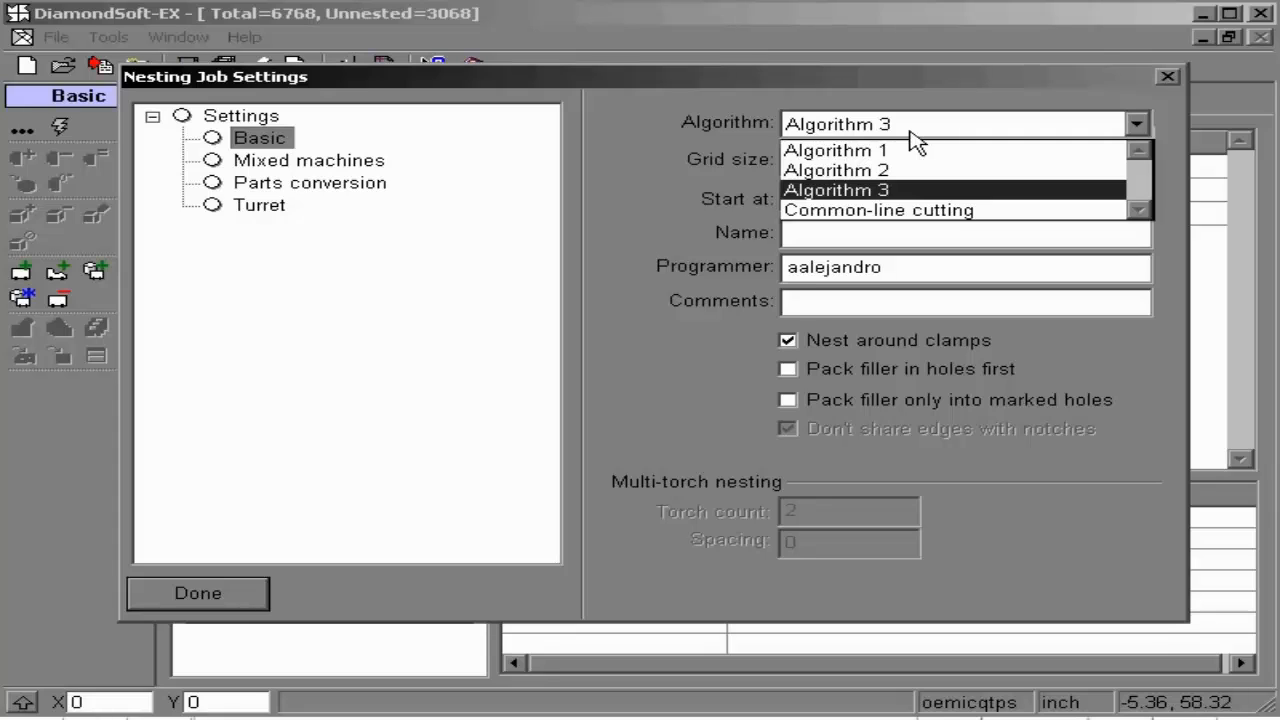
# Step: Set the nesting algorithm to Algorithm 3 and the start corner to Bottom Left
pyautogui.click(836, 190)
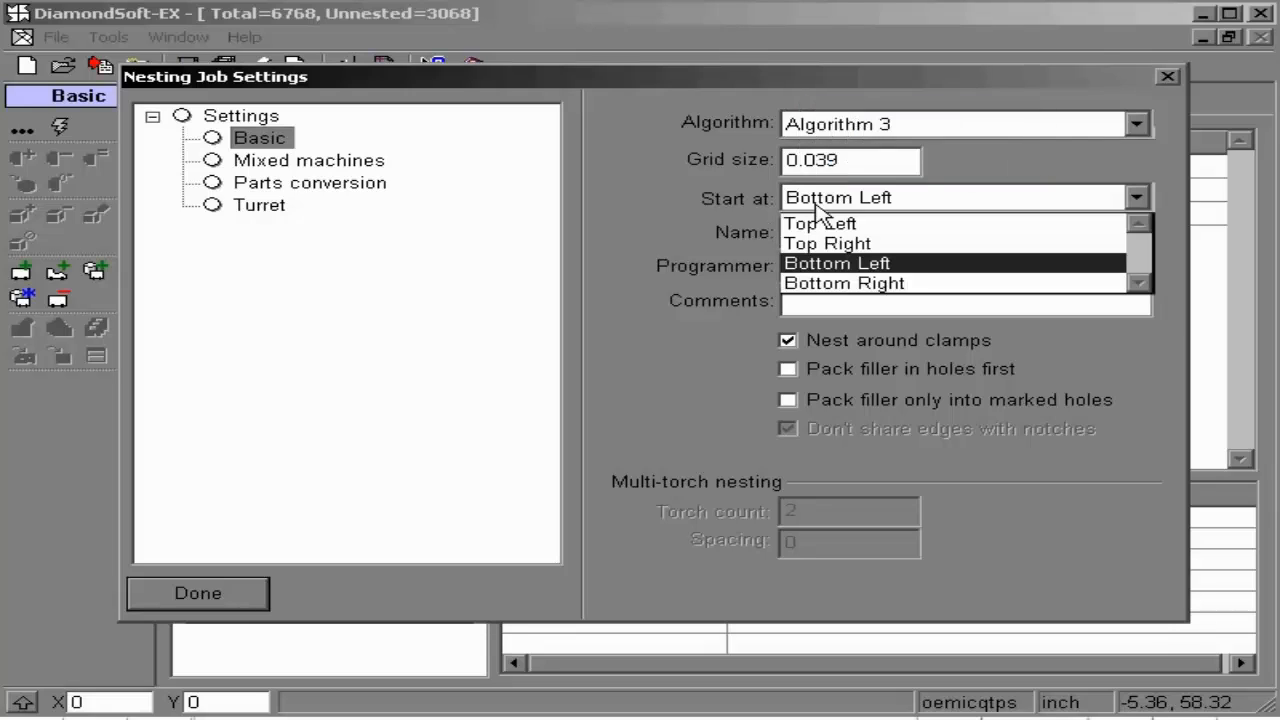
pyautogui.click(837, 263)
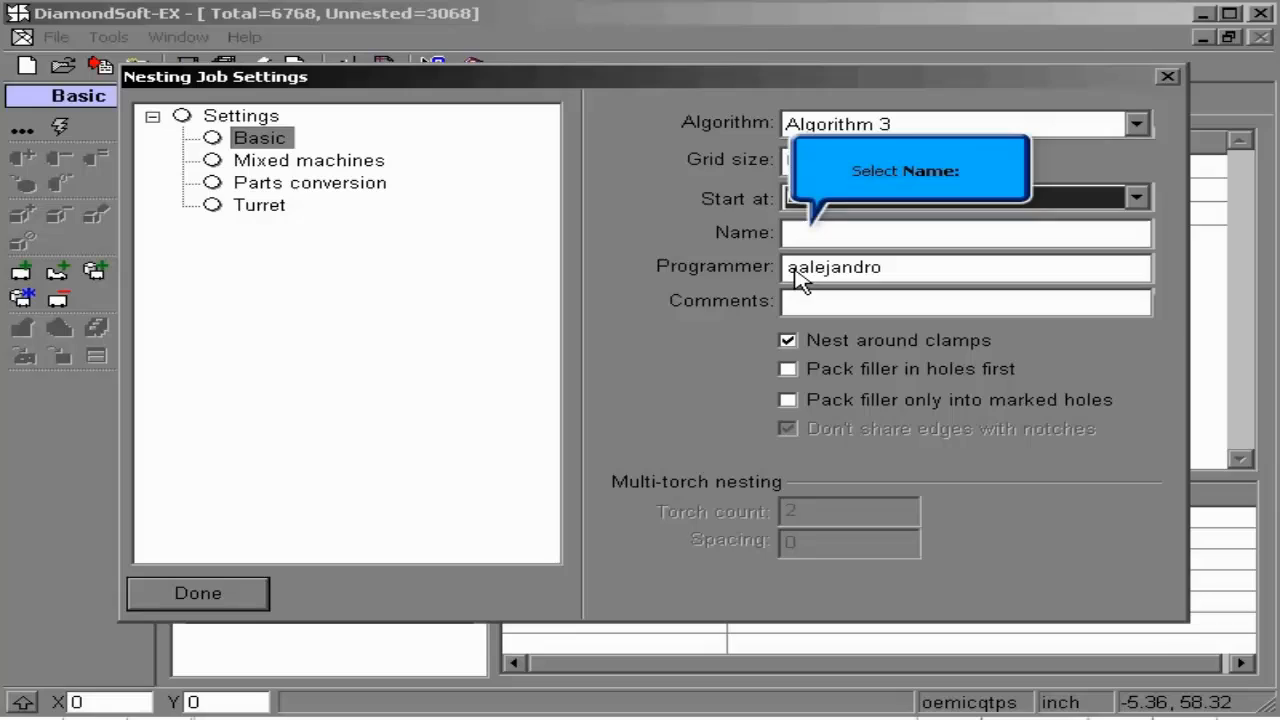
# Step: Enter TRAINING as the job name and Programmer as the programmer
pyautogui.click(965, 232)
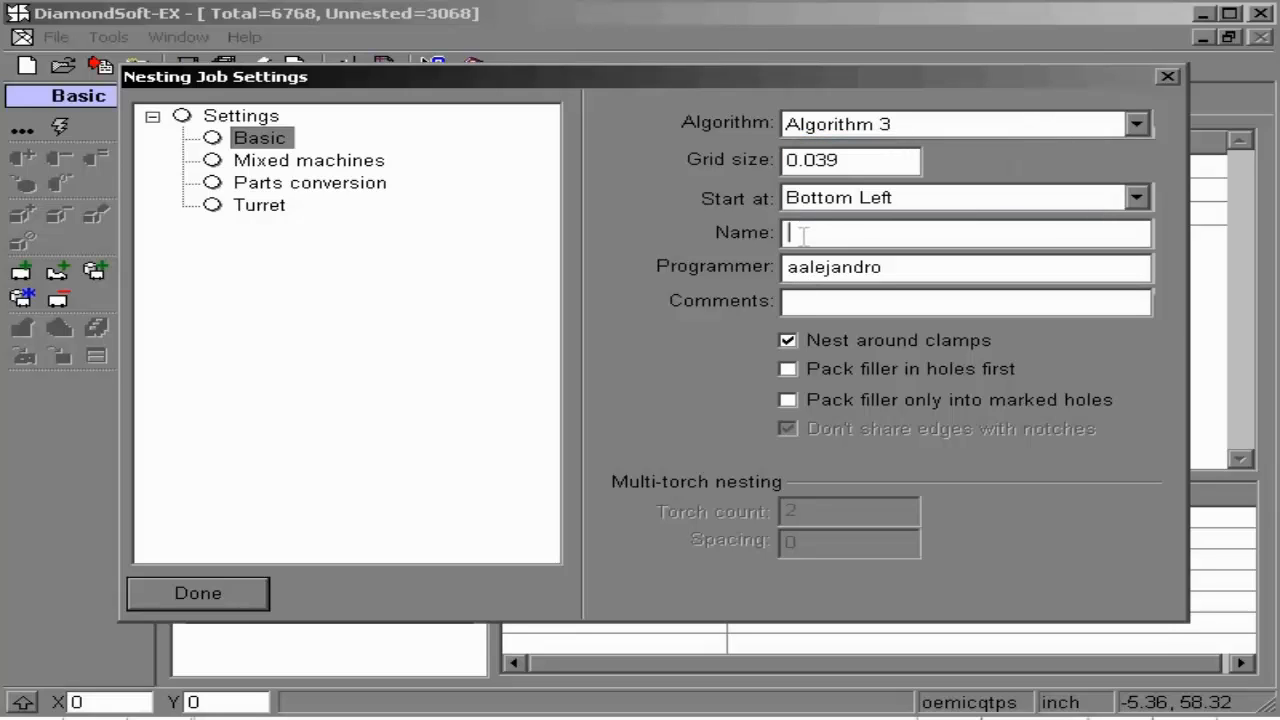
pyautogui.write('TR')
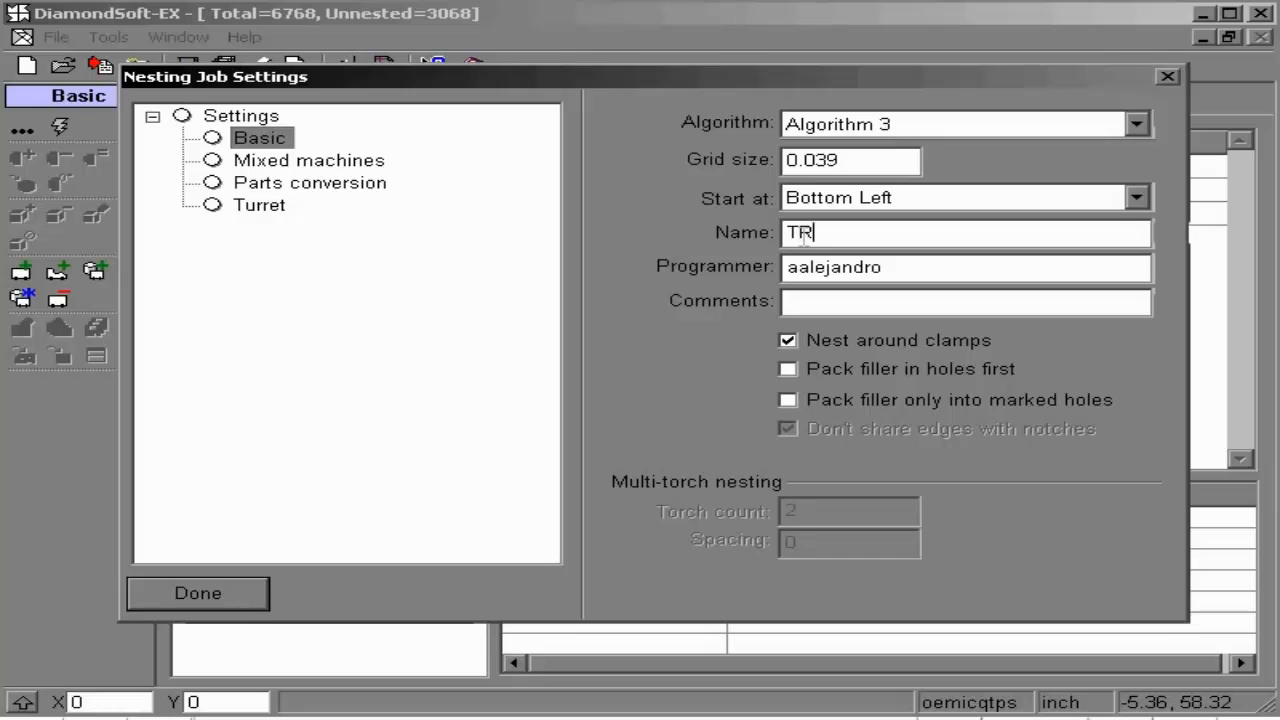
pyautogui.write('AINING')
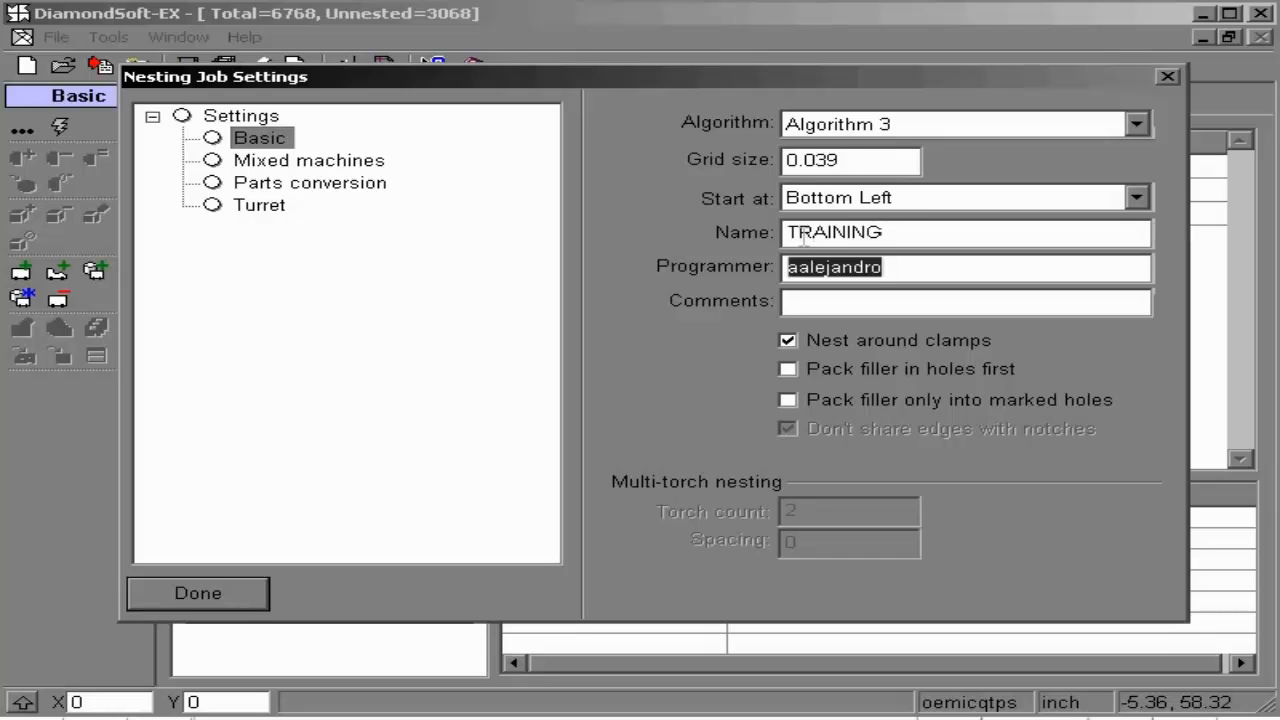
pyautogui.write('P')
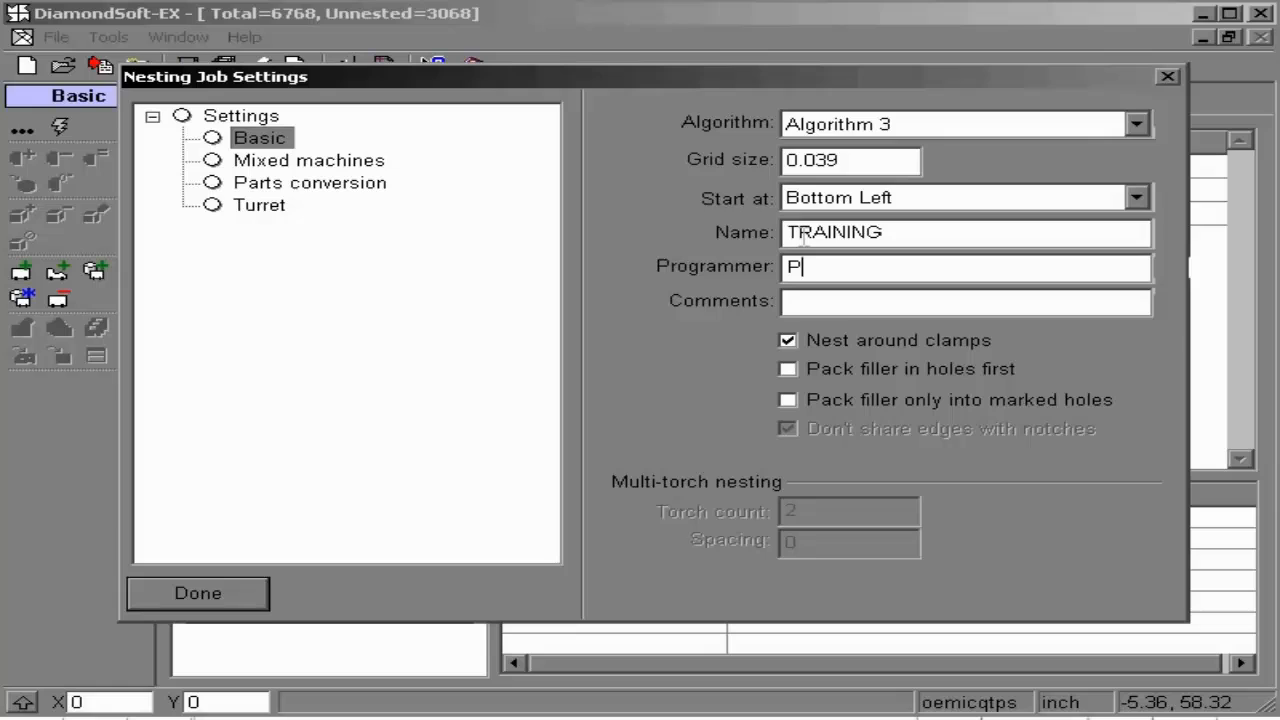
pyautogui.write('rogrammer')
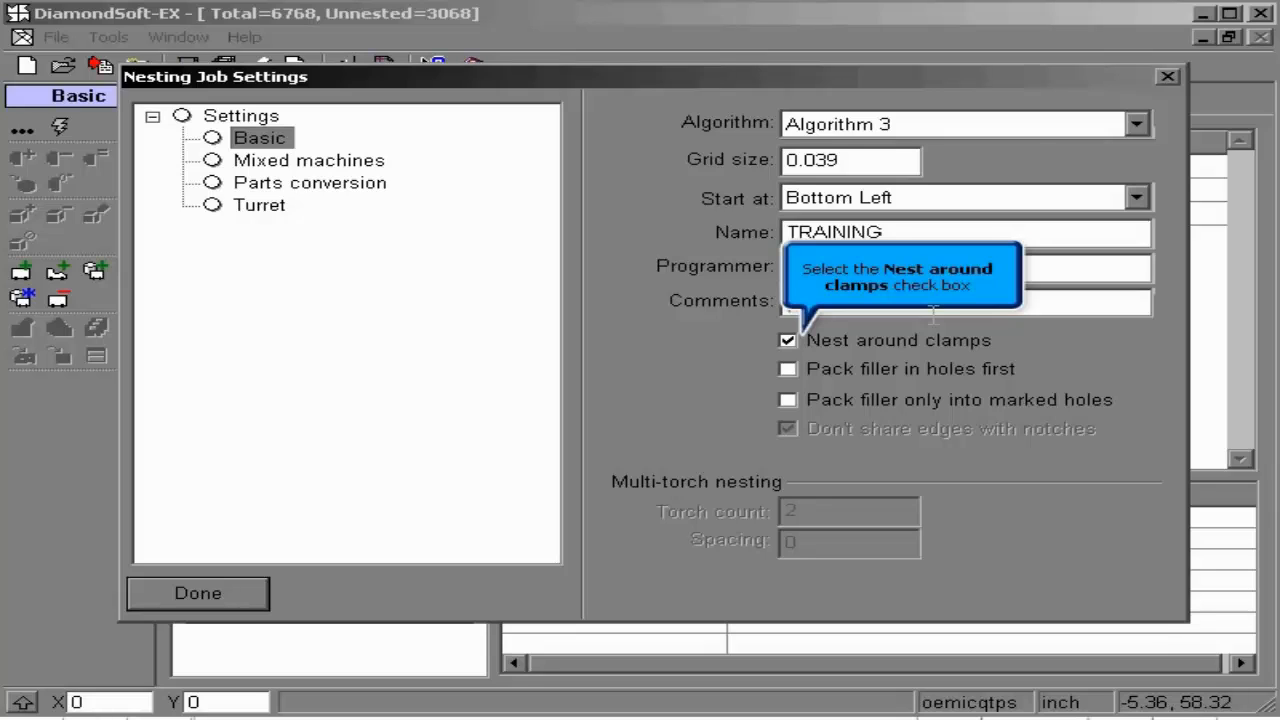
pyautogui.click(787, 340)
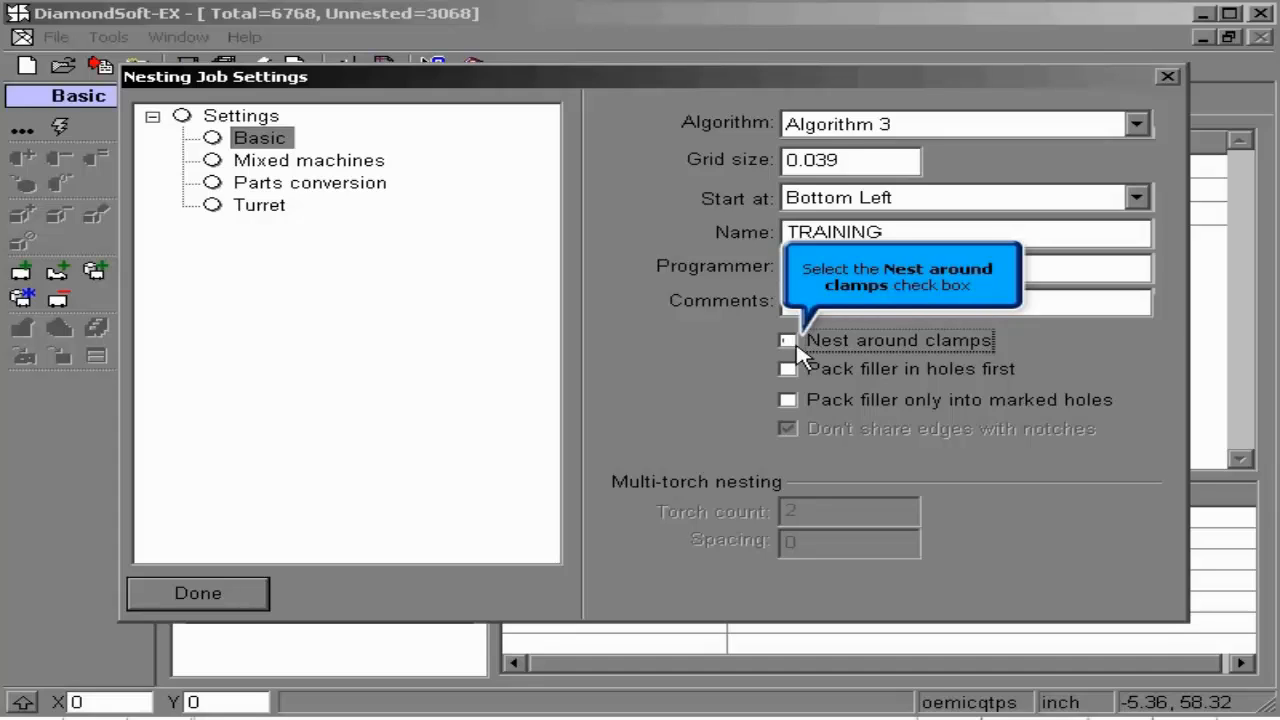
pyautogui.click(787, 341)
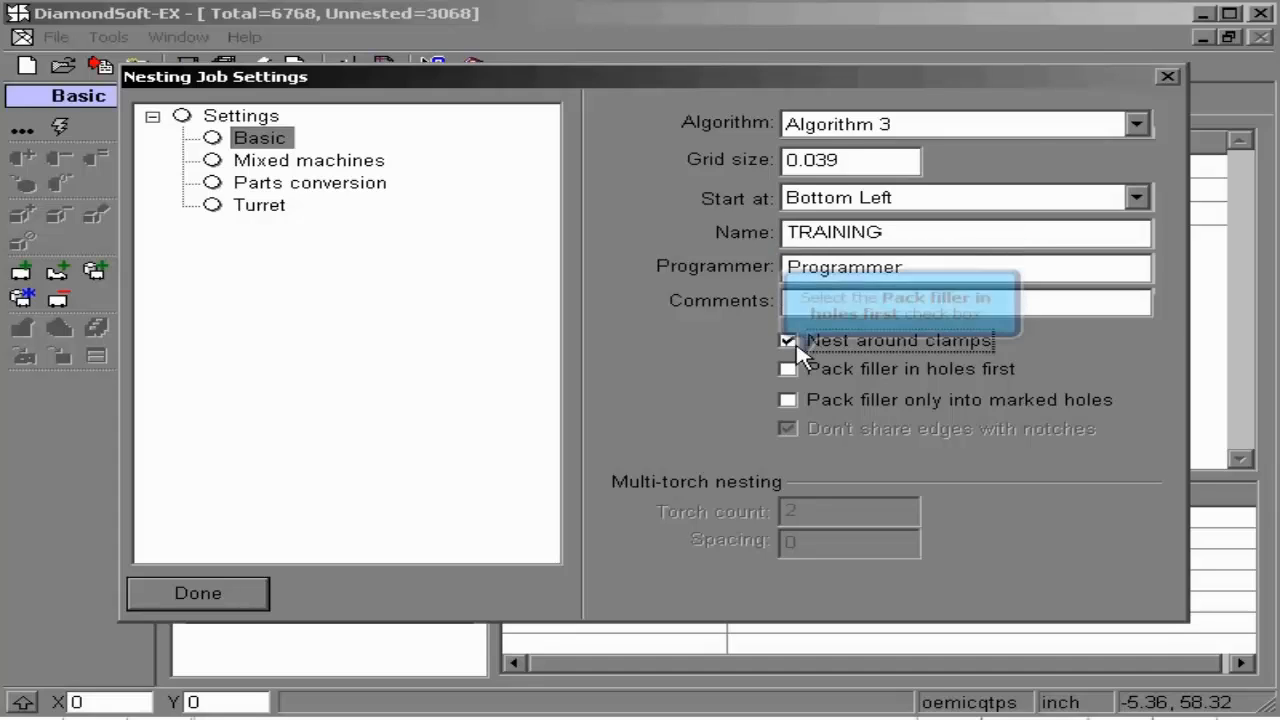
pyautogui.moveTo(788, 368)
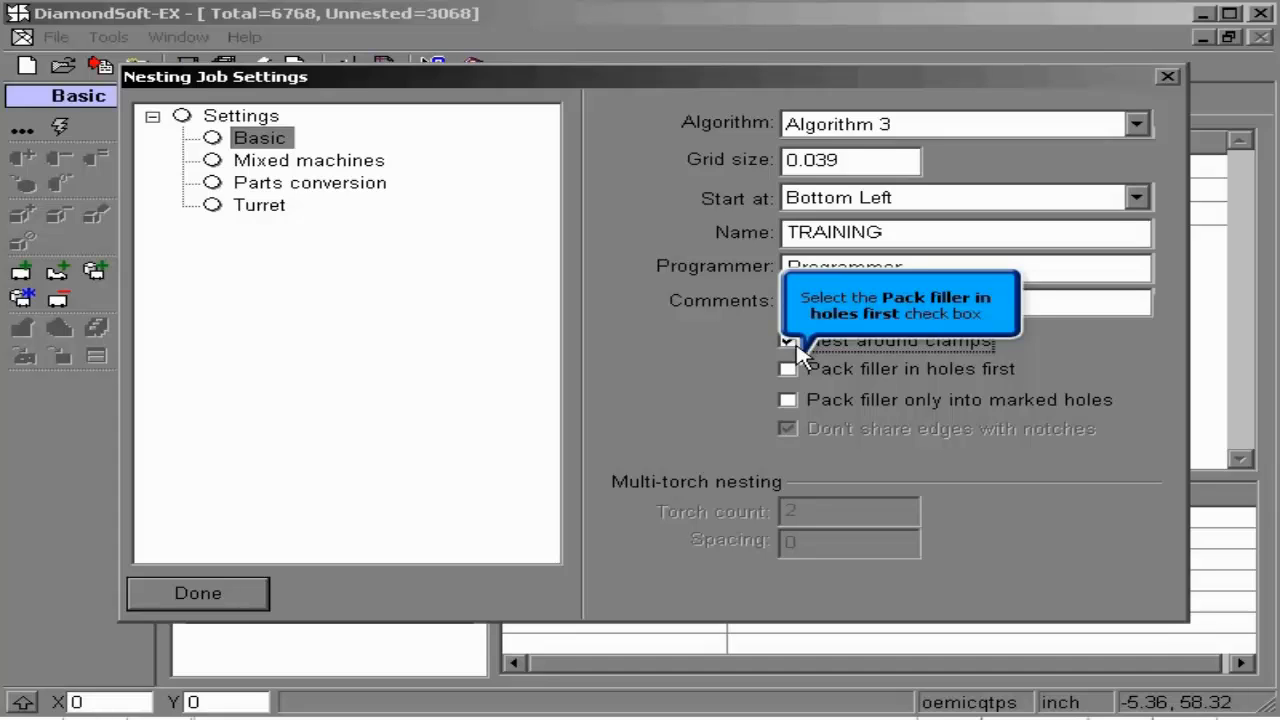
pyautogui.click(788, 369)
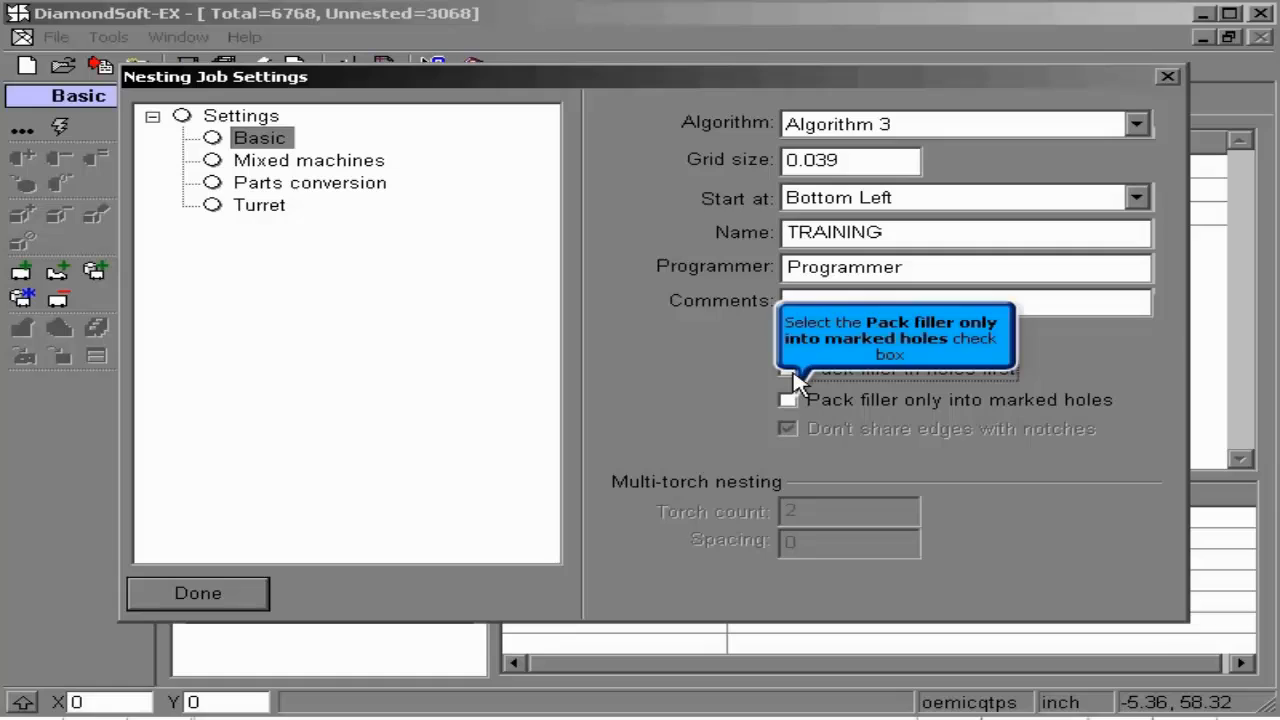
pyautogui.click(788, 400)
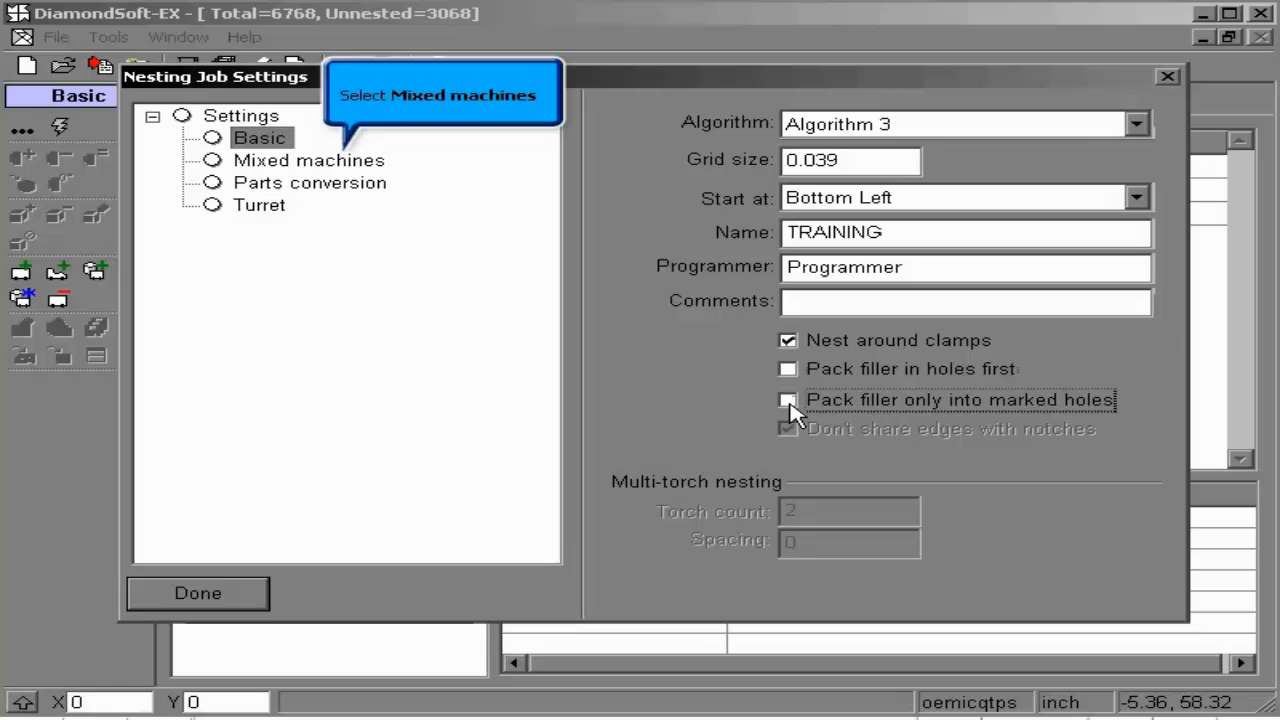
# Step: Split mixed-machine jobs per machine and by material/thickness, continuing with mixed machines
pyautogui.click(309, 160)
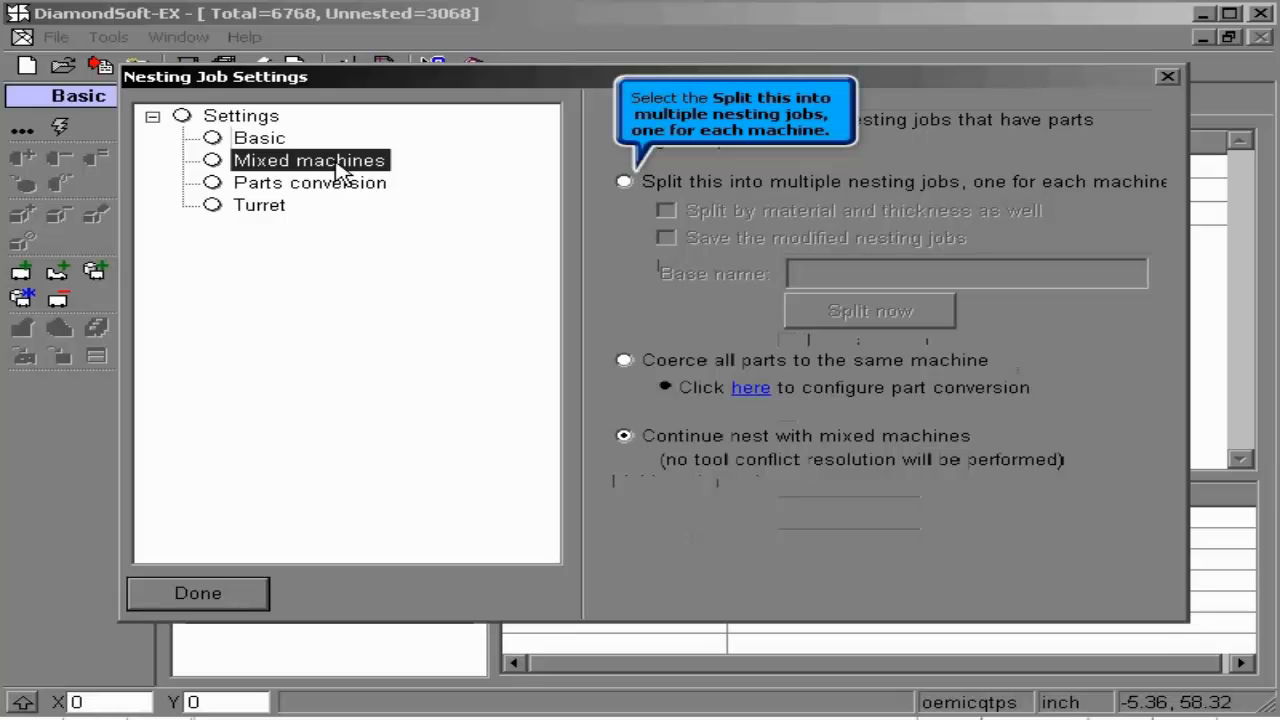
pyautogui.click(623, 181)
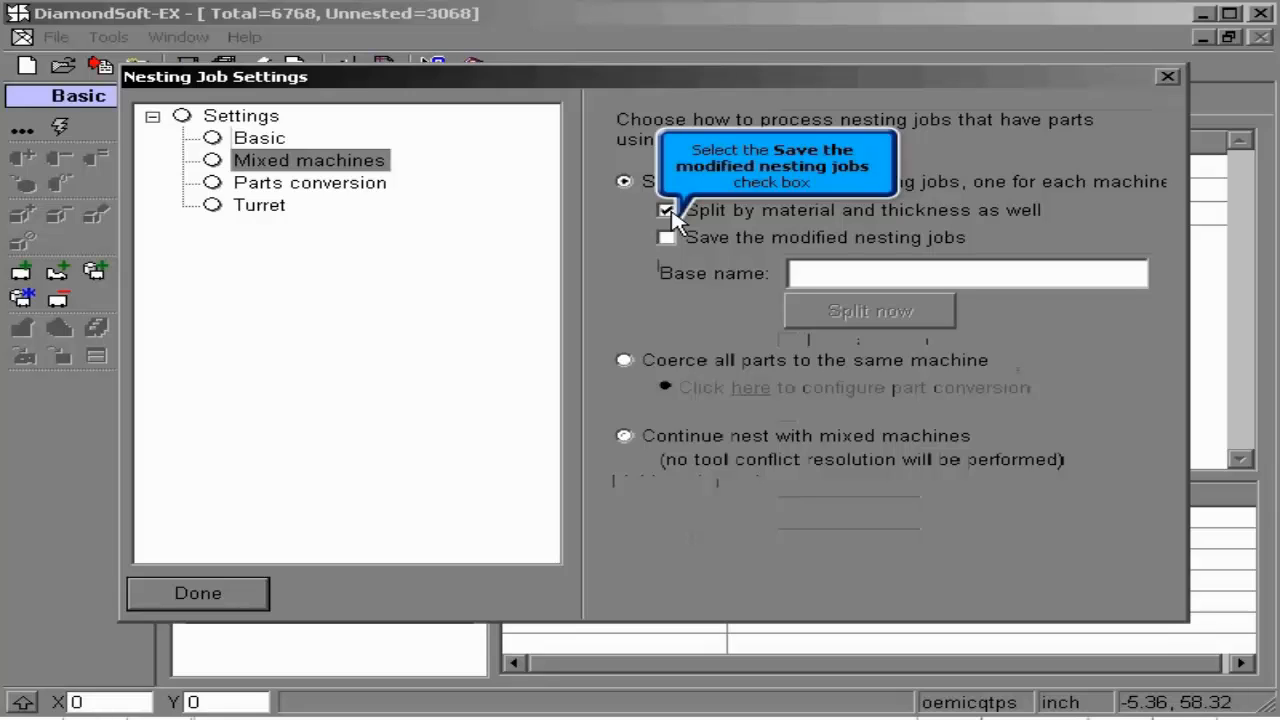
pyautogui.click(667, 238)
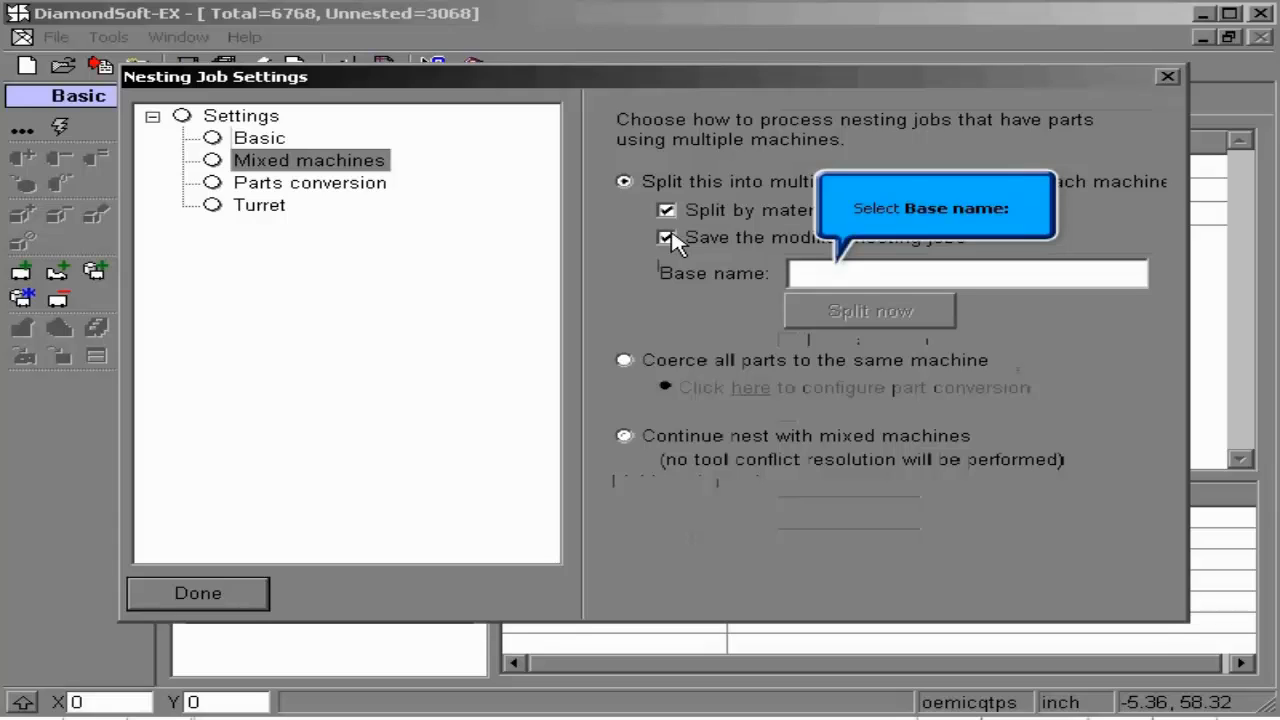
pyautogui.click(965, 273)
pyautogui.write('TEST')
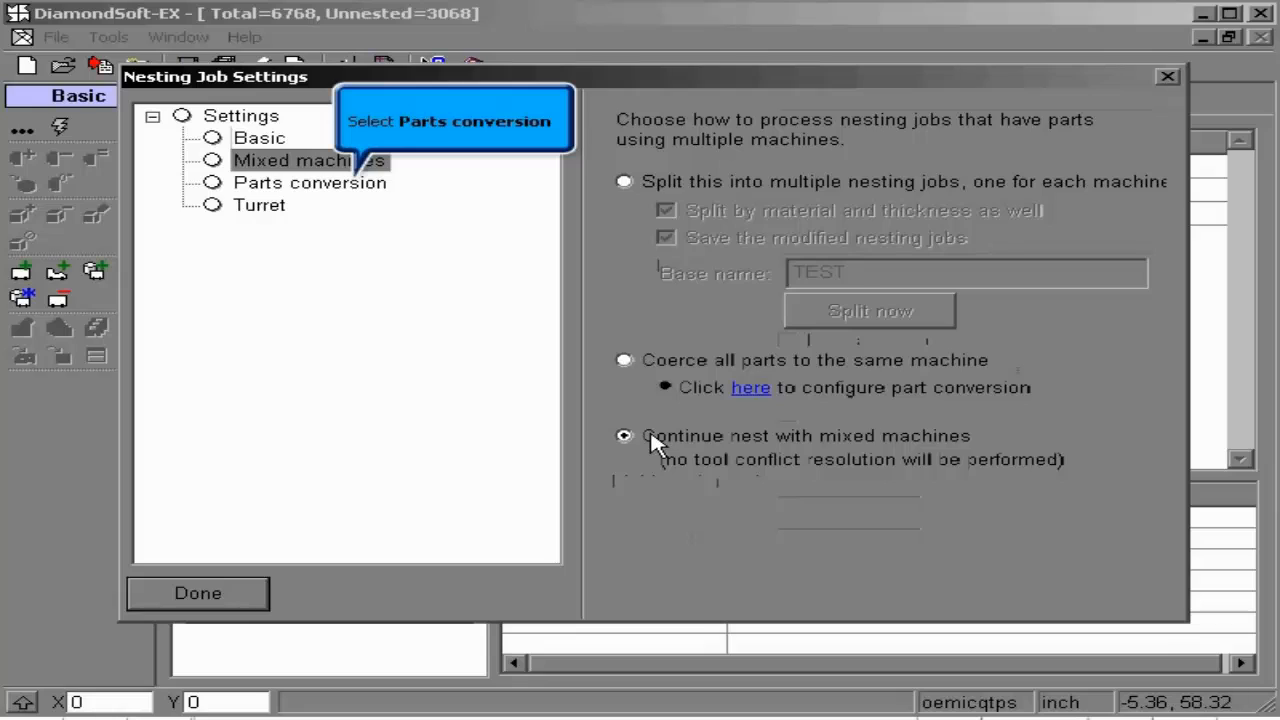
# Step: Convert parts to 3015LVP-35CF, keeping tooling on same machine and adapting on compatible ones
pyautogui.click(310, 182)
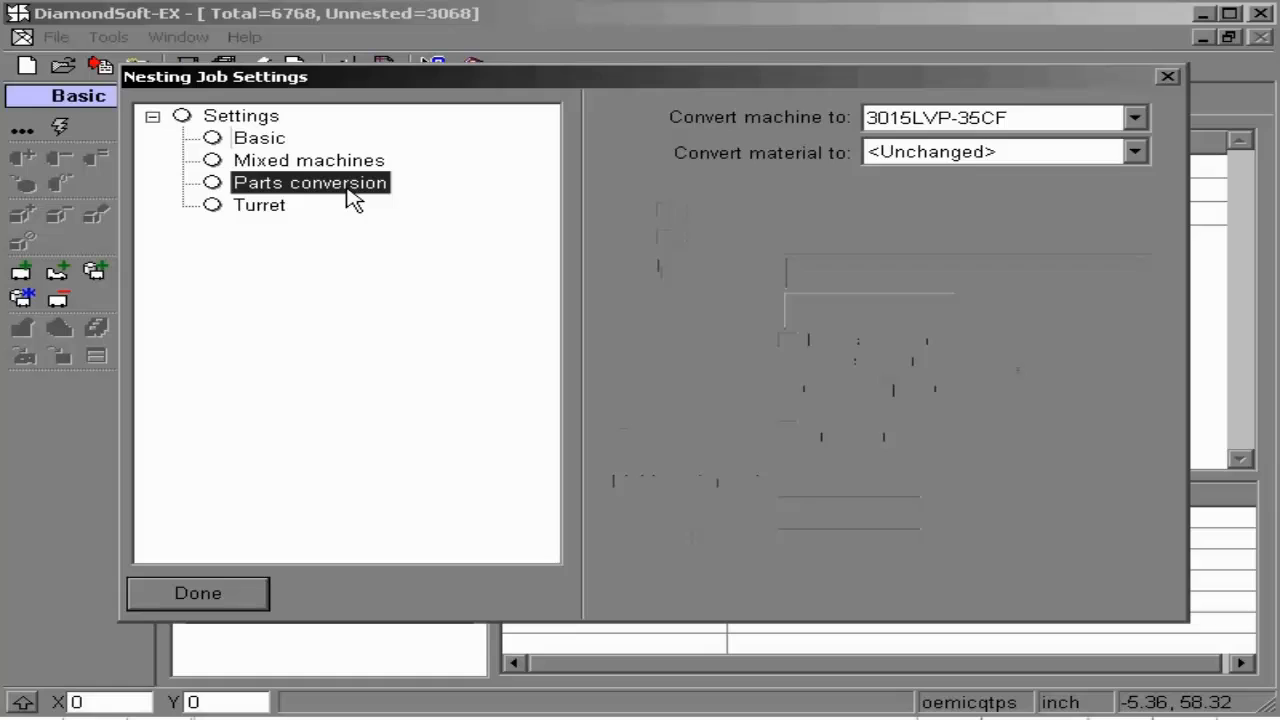
pyautogui.click(1134, 117)
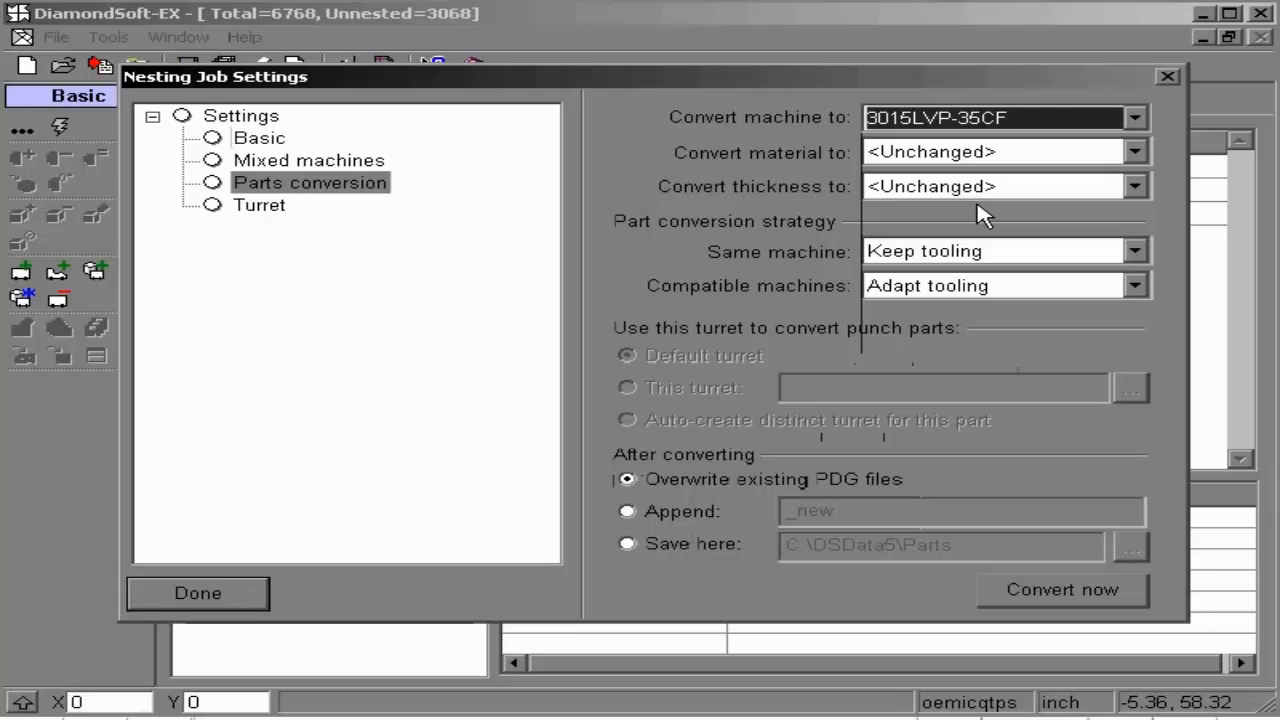
pyautogui.click(1134, 151)
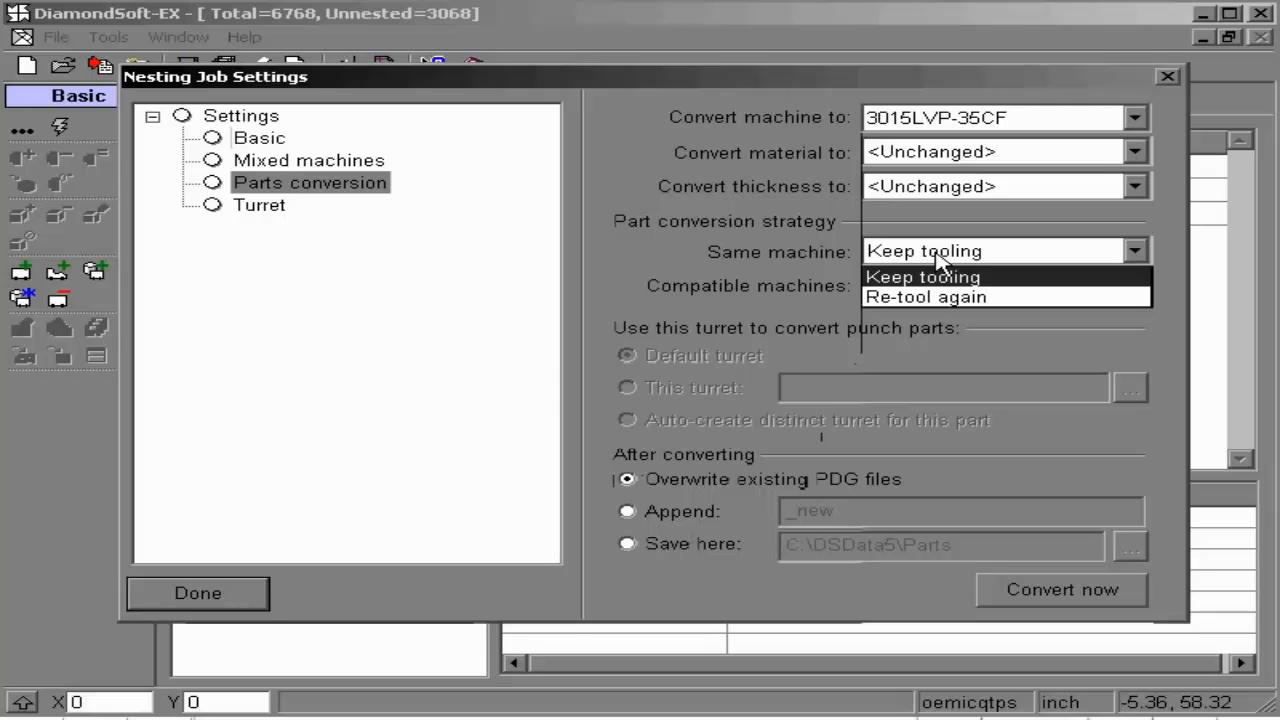
pyautogui.click(922, 277)
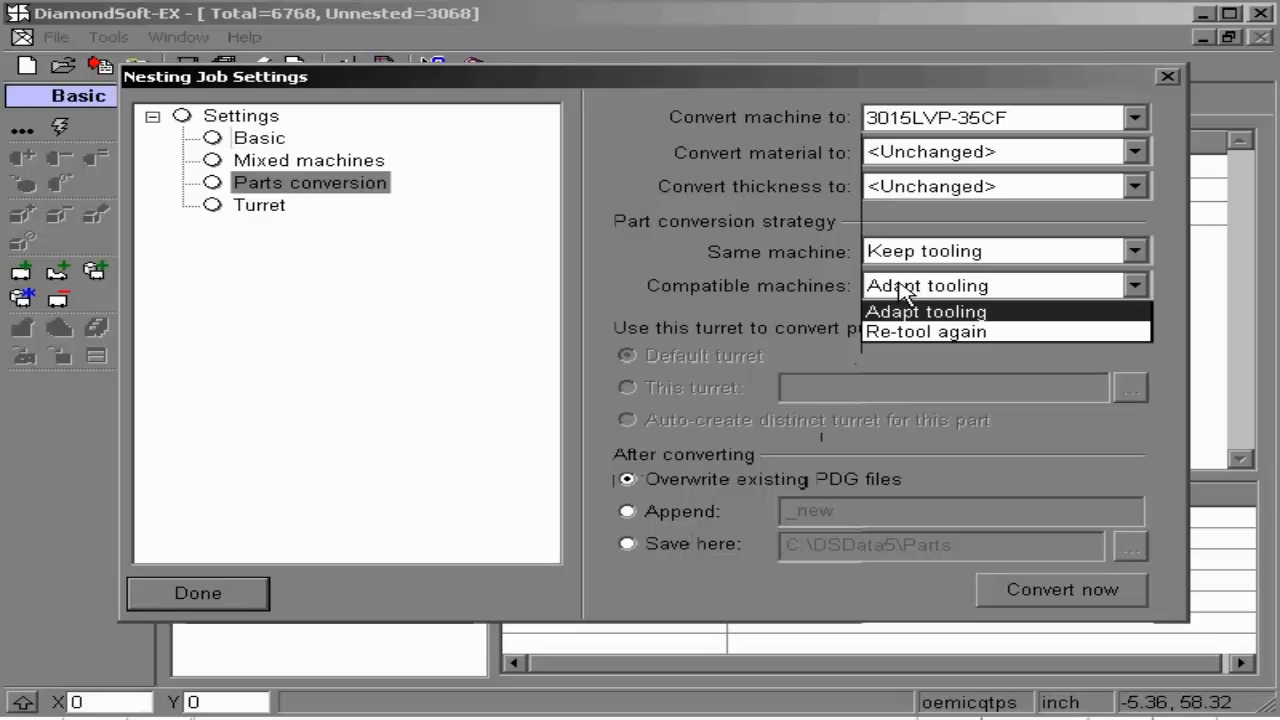
pyautogui.click(924, 311)
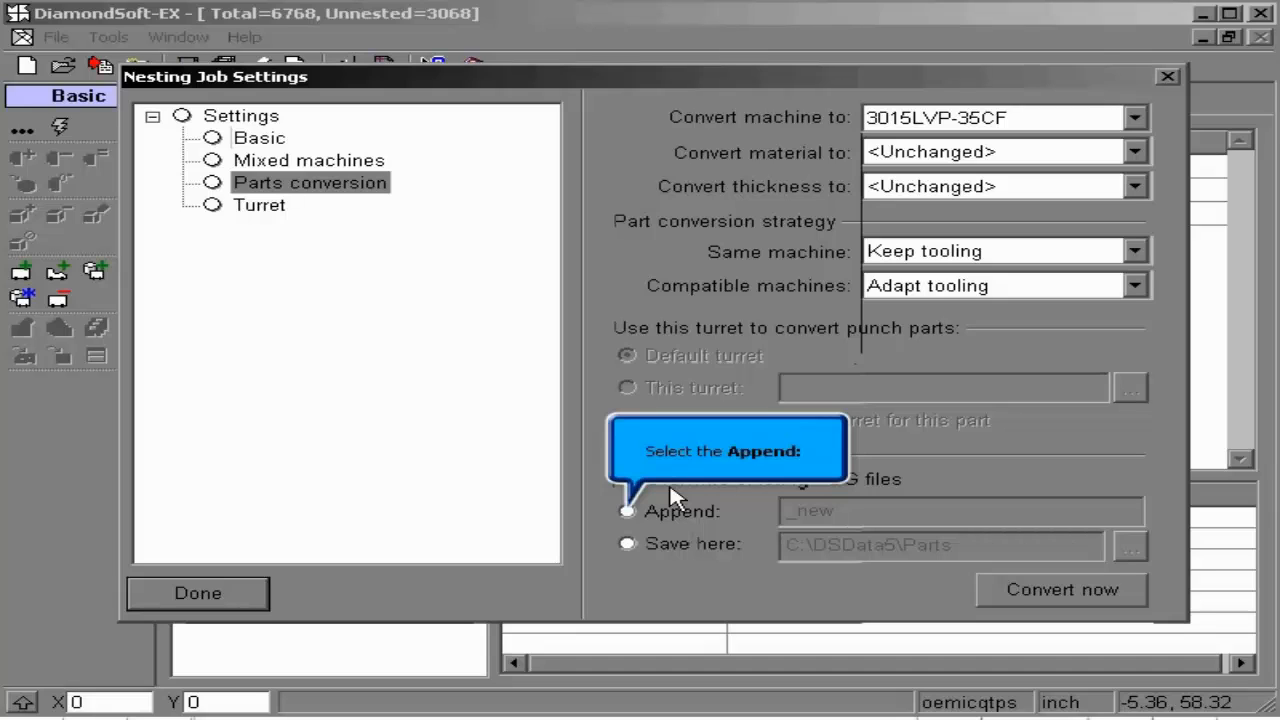
# Step: Save converted parts to C:\DSData5\Parts\test, overwriting existing PDG files
pyautogui.click(627, 511)
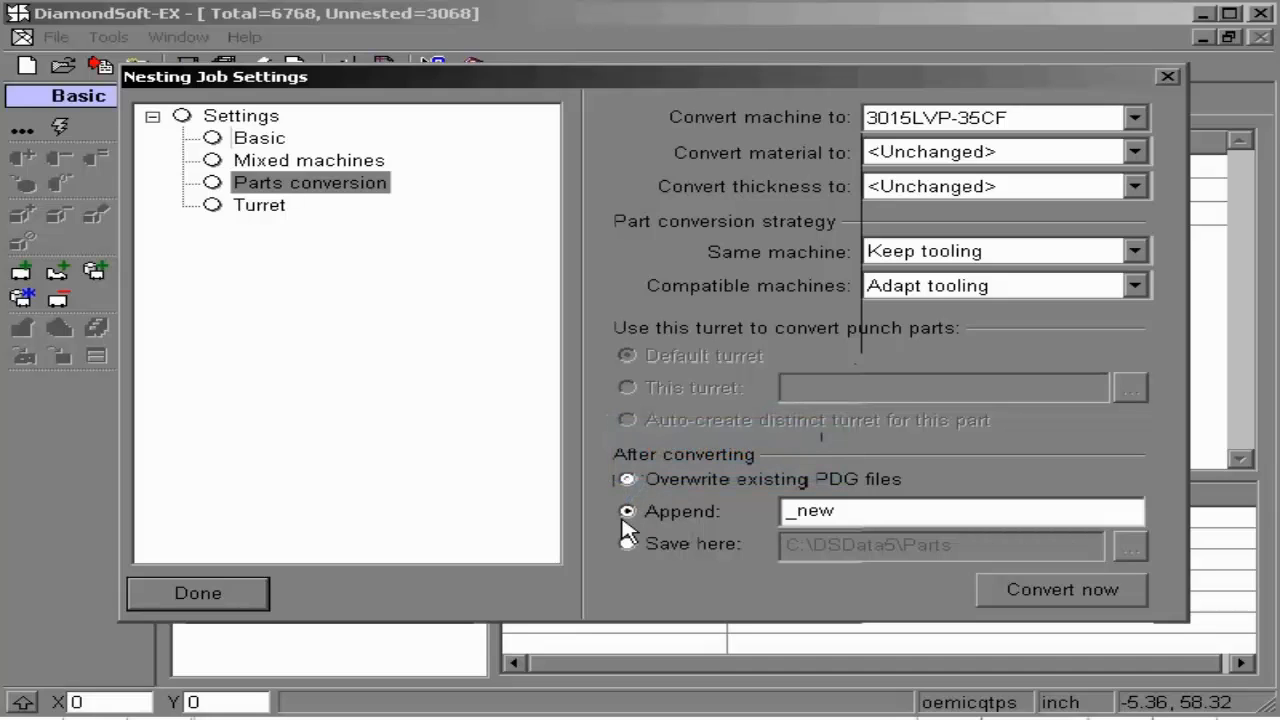
pyautogui.moveTo(627, 543)
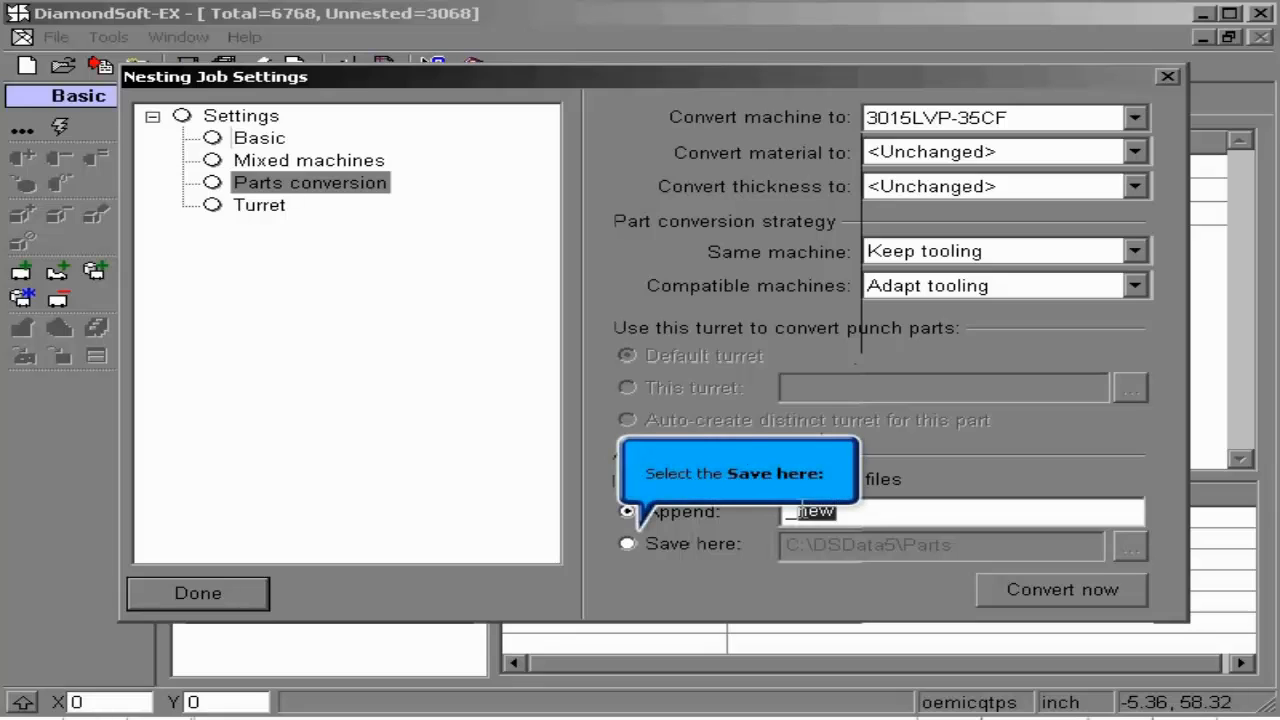
pyautogui.click(627, 545)
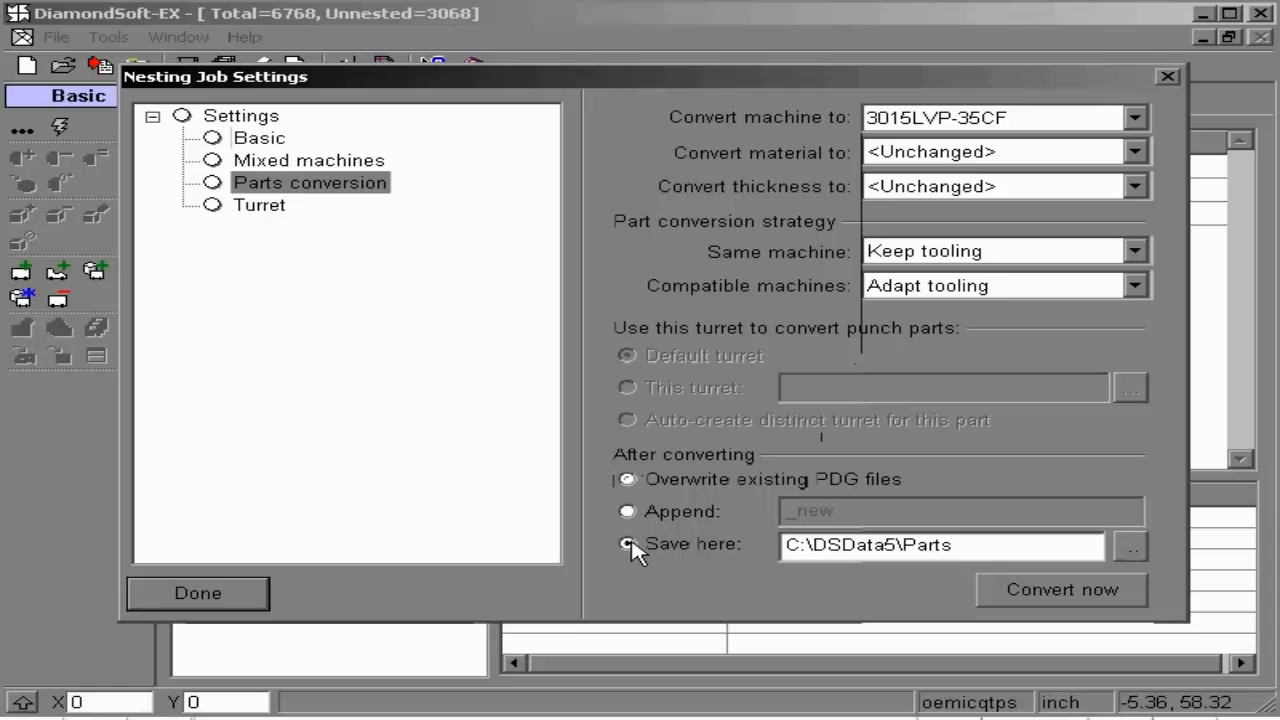
pyautogui.click(627, 543)
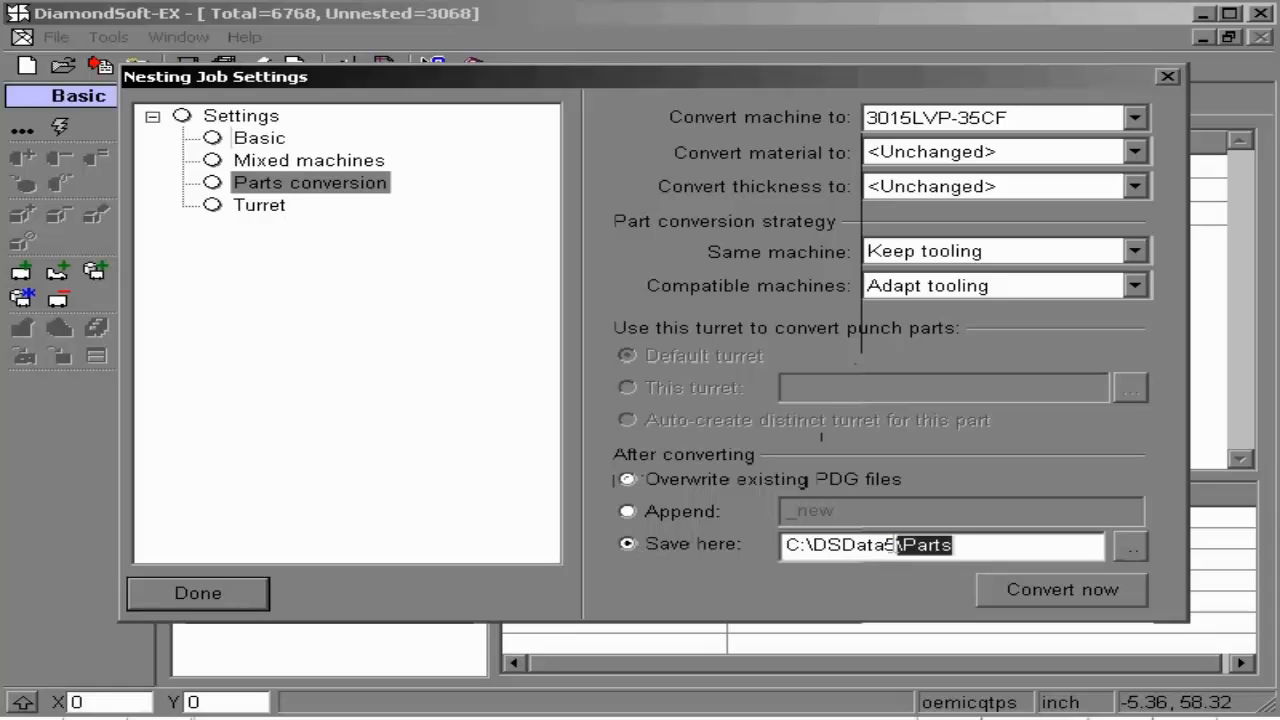
pyautogui.write('\\test')
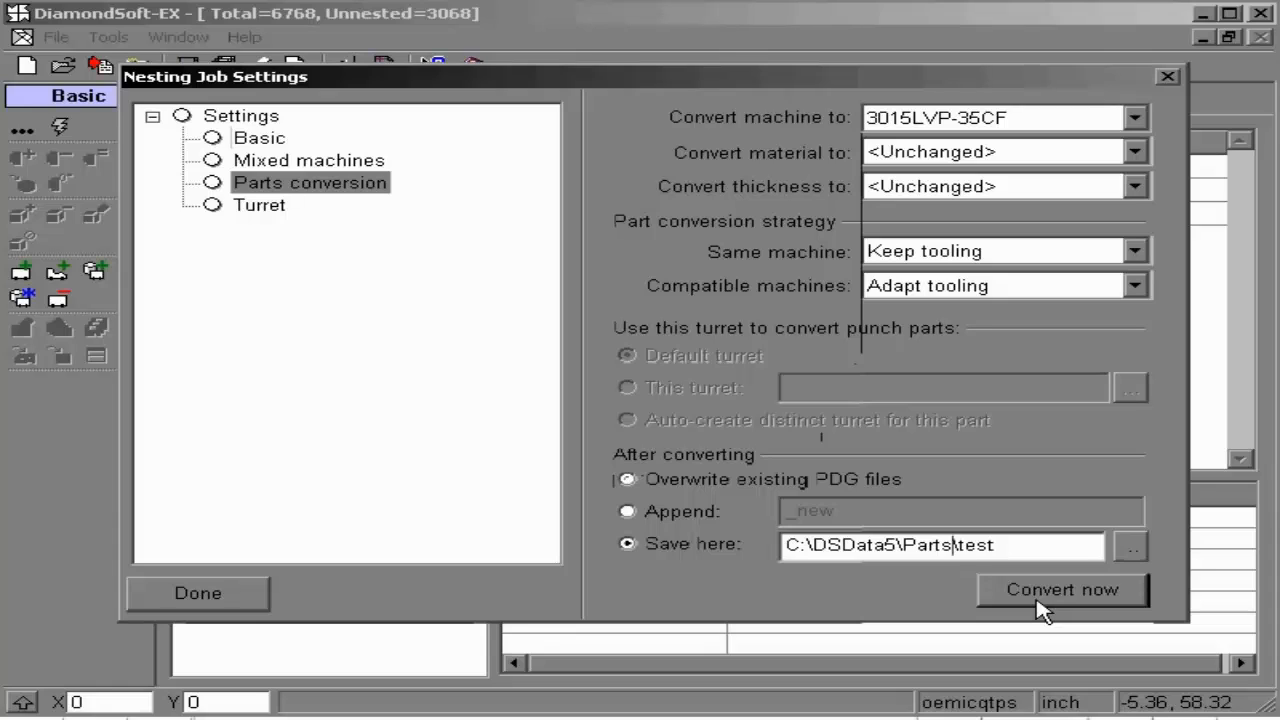
pyautogui.click(627, 479)
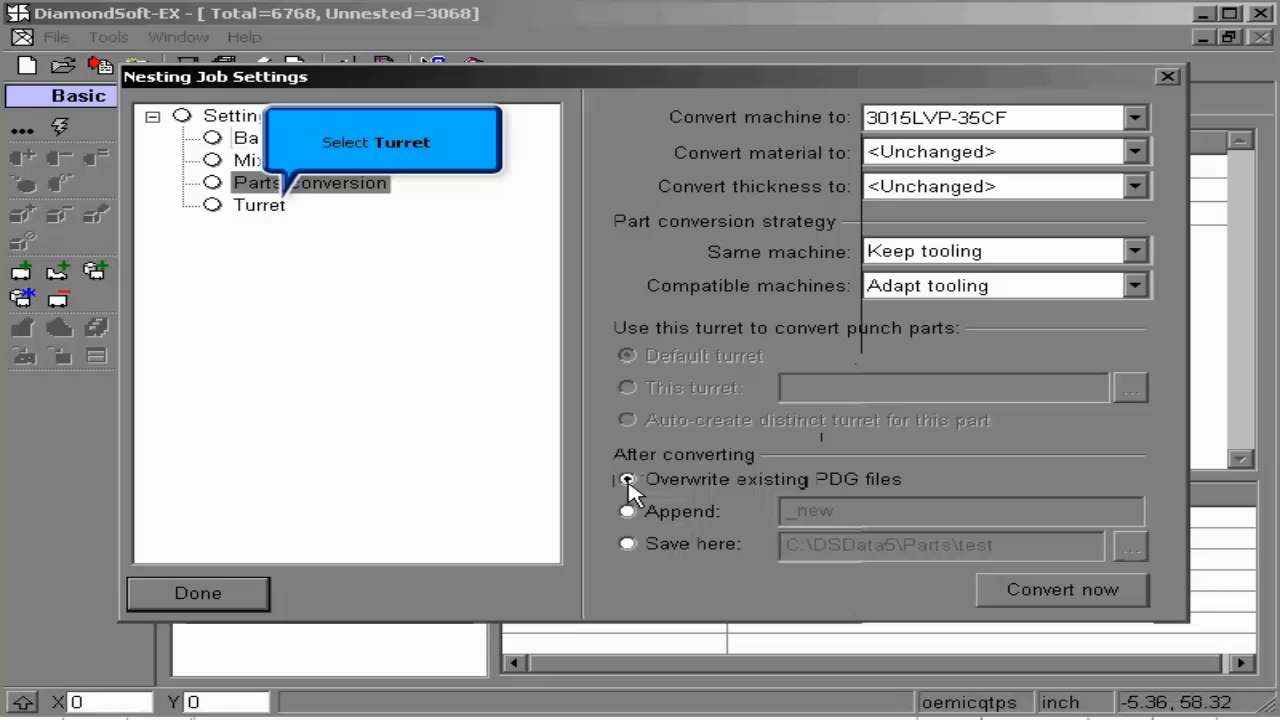
pyautogui.moveTo(365, 285)
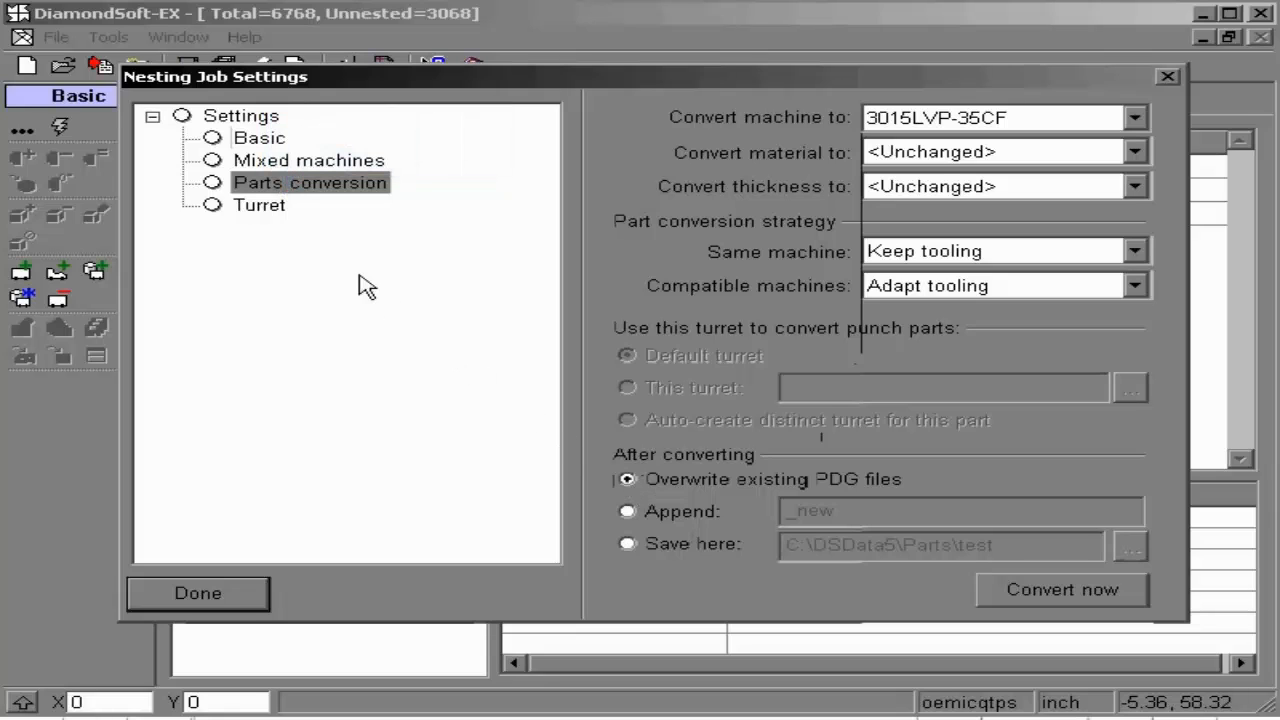
# Step: Review the Turret and Basic settings, then close Nesting Job Settings with Done
pyautogui.click(259, 204)
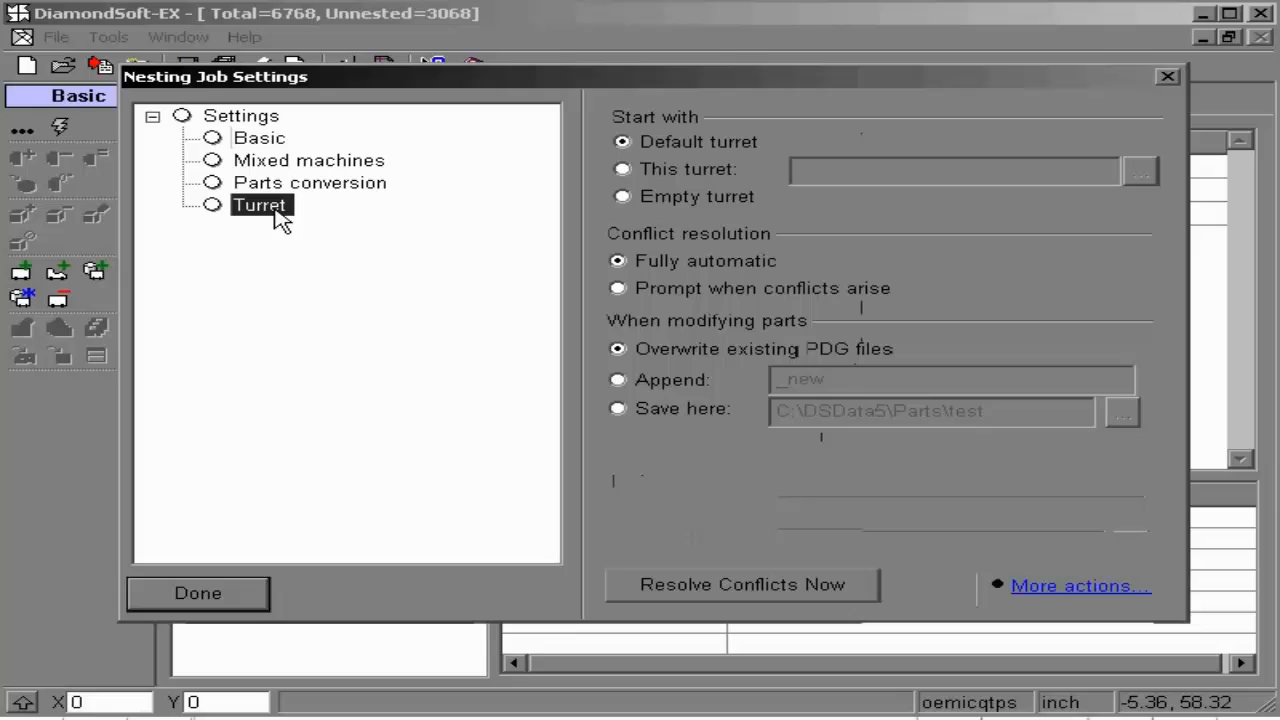
pyautogui.click(259, 137)
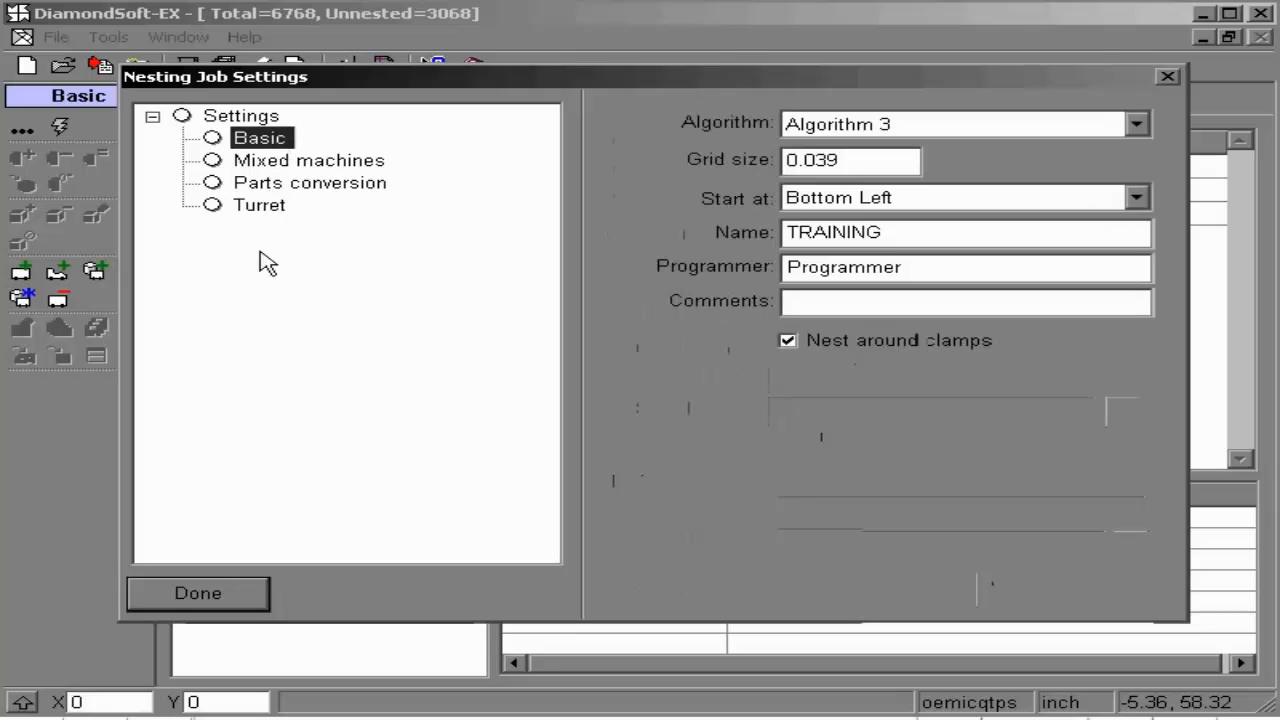
pyautogui.click(197, 593)
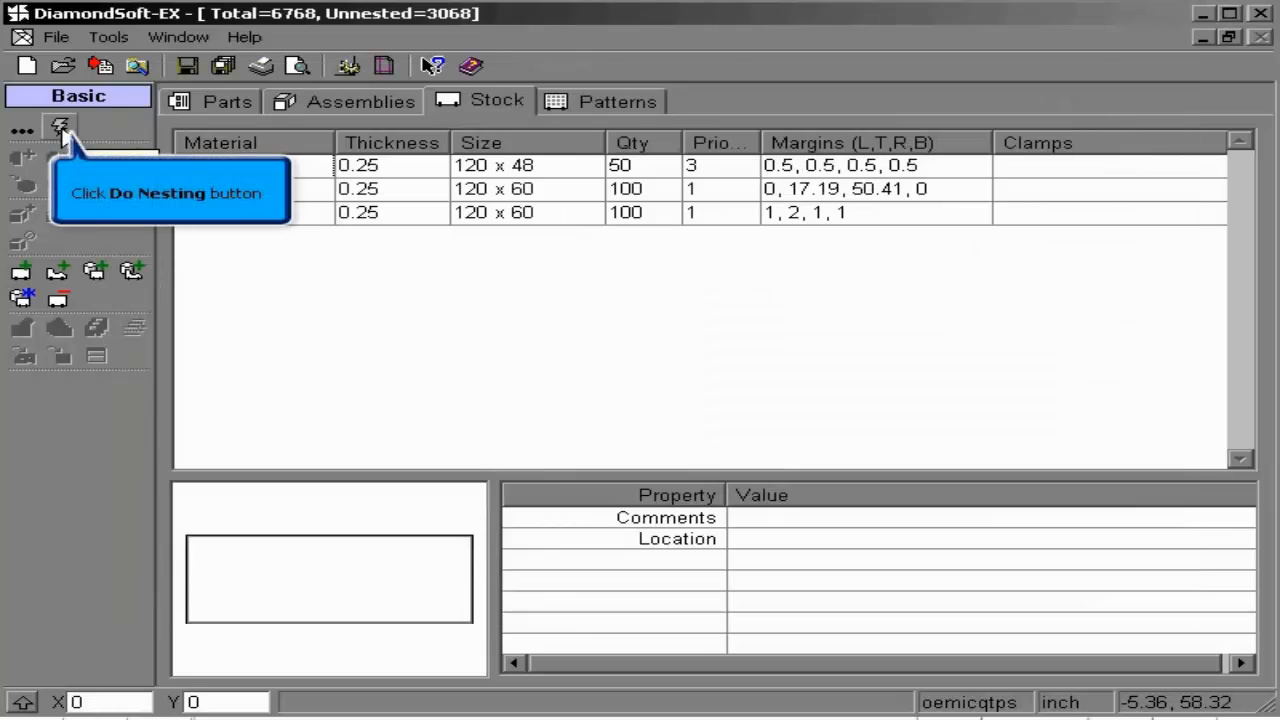